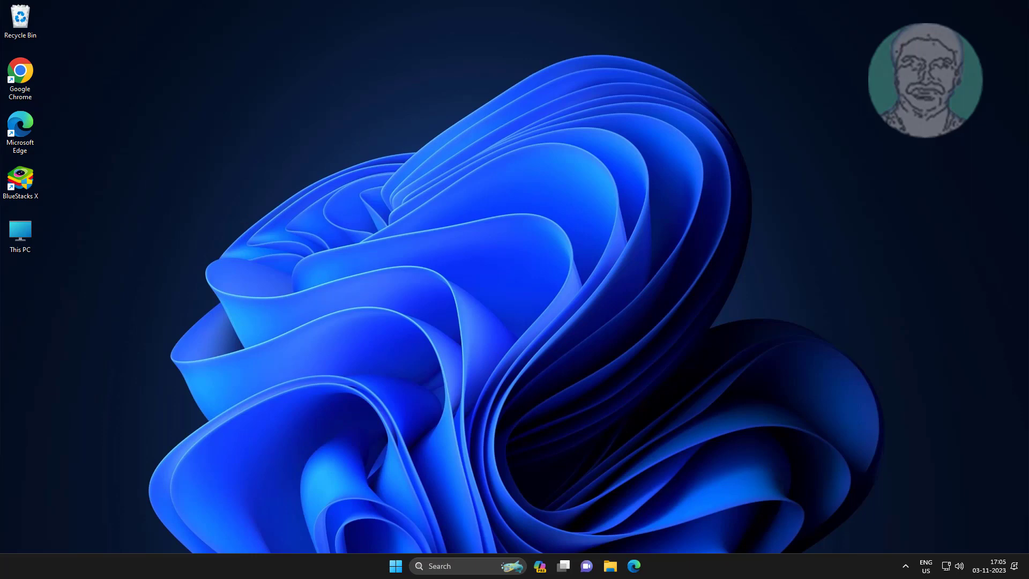
mouse_move(20, 229)
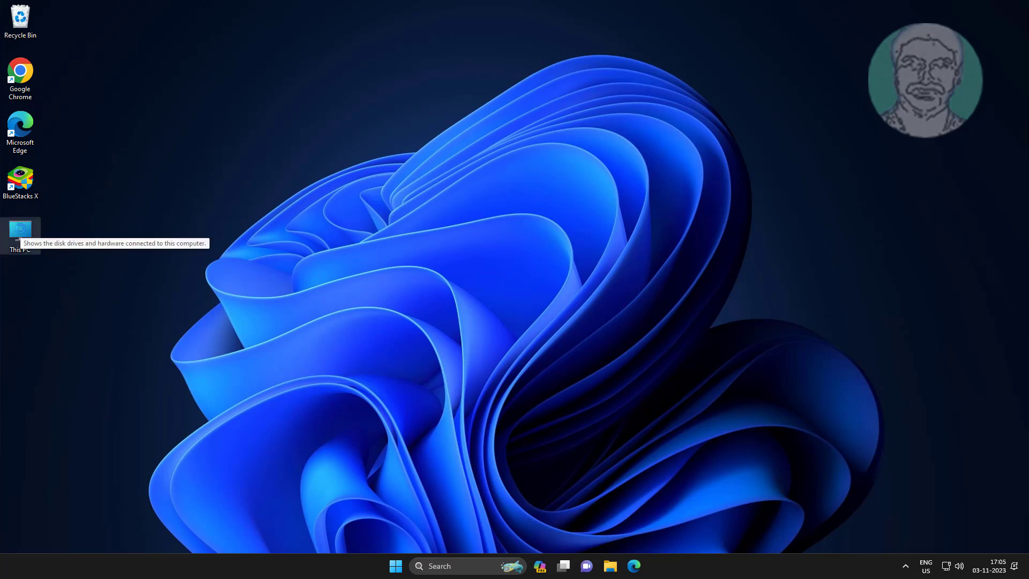
Try Manage on the This PC shortcut and dismiss the missing-shortcut error
right_click(19, 229)
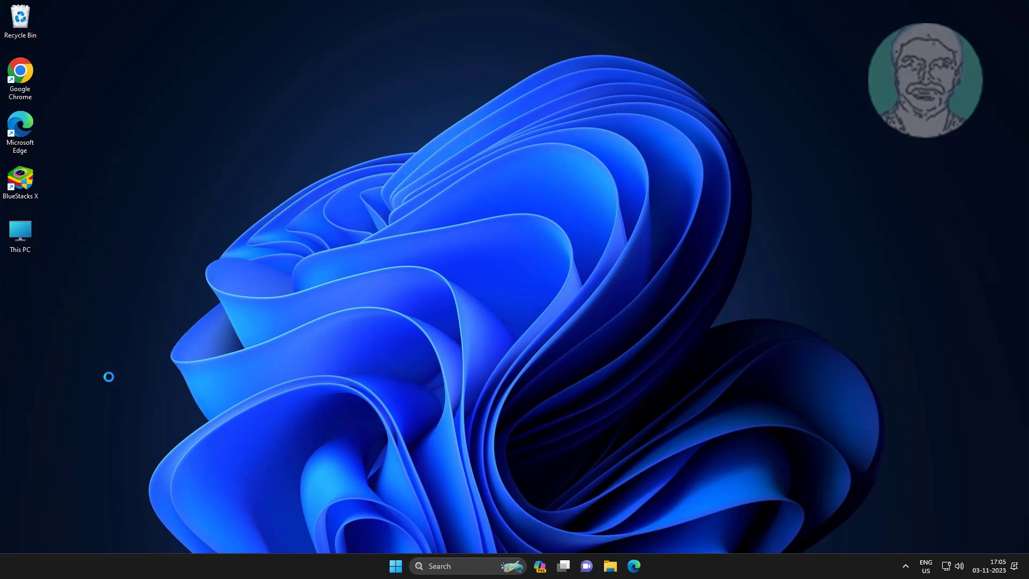
right_click(19, 230)
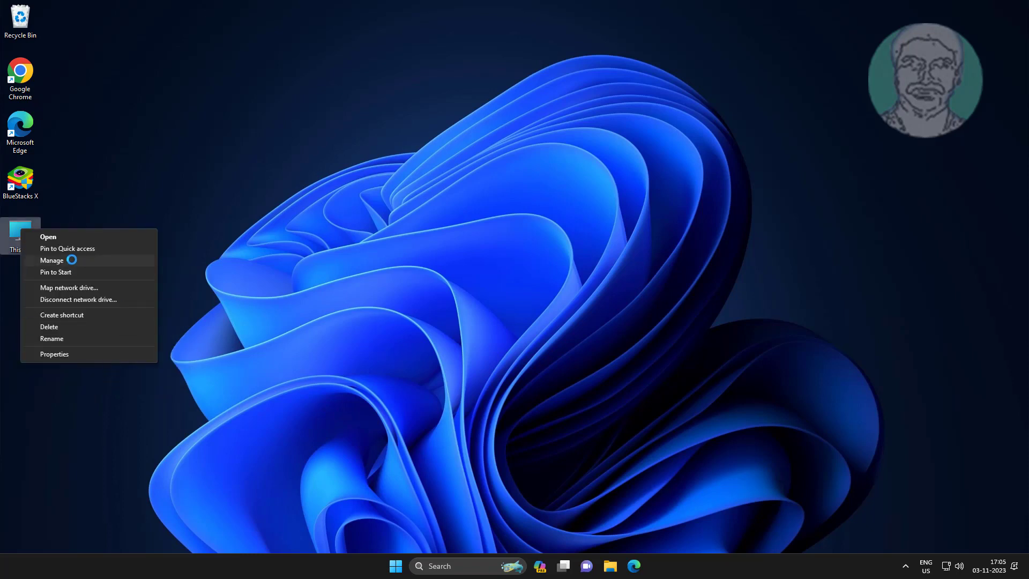
click(51, 259)
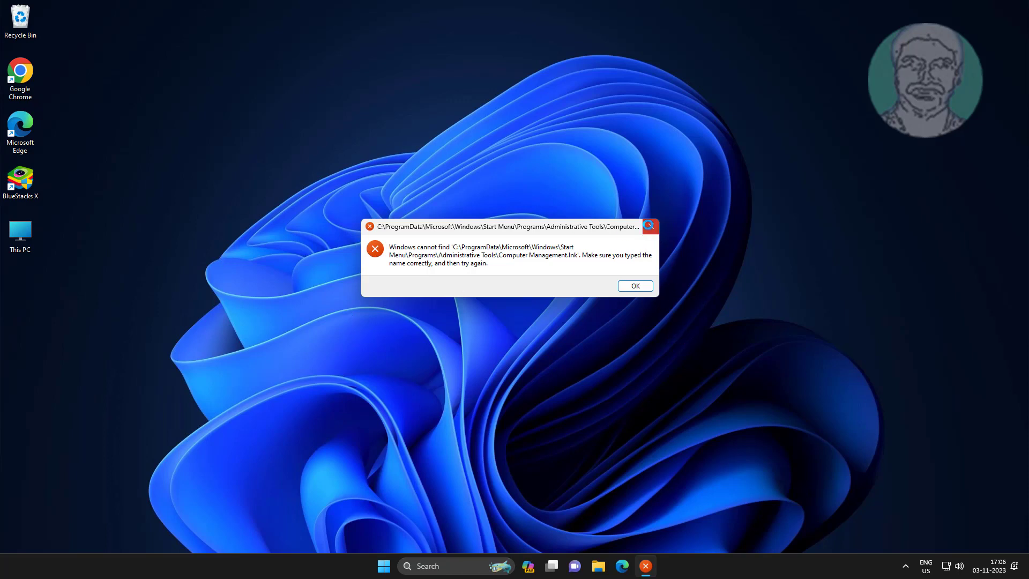
click(634, 285)
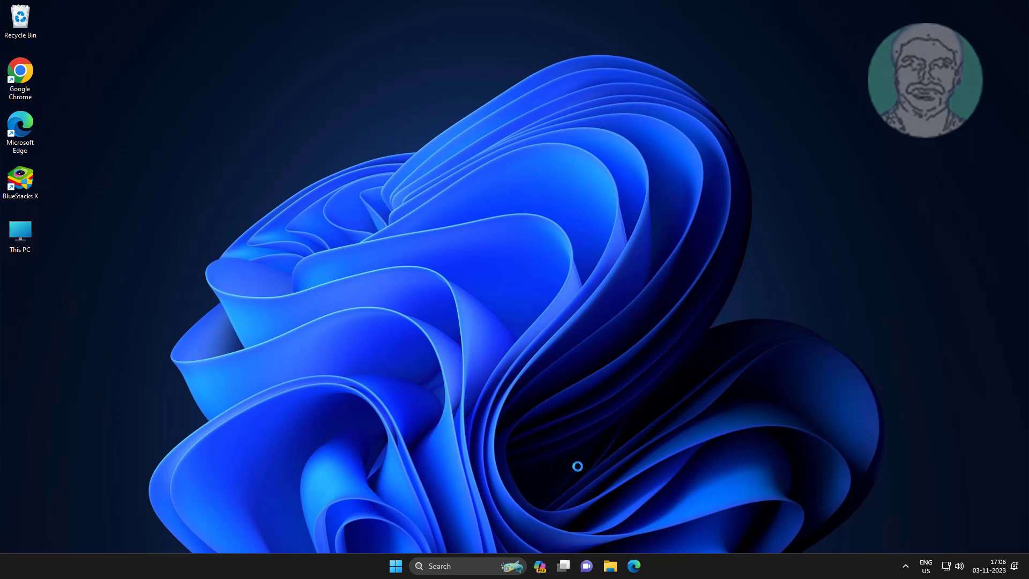
In File Explorer's folder options, set hidden files, folders and drives to be shown
click(609, 566)
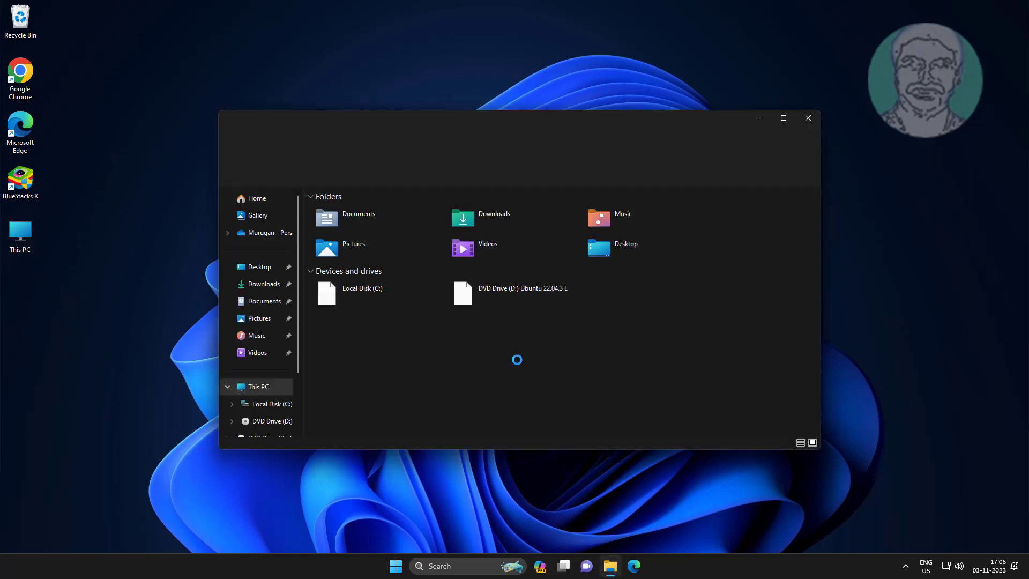
click(539, 170)
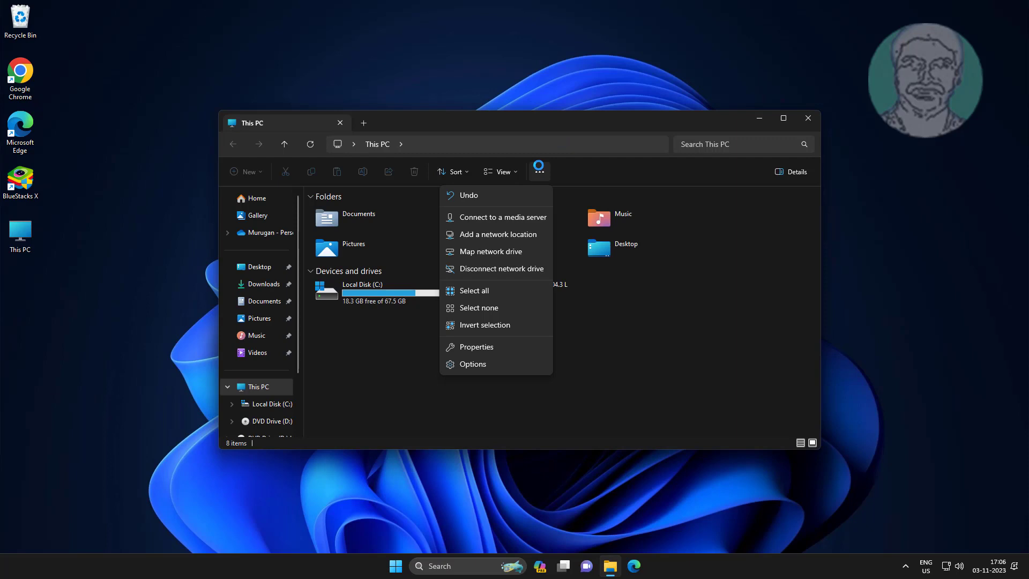
click(472, 365)
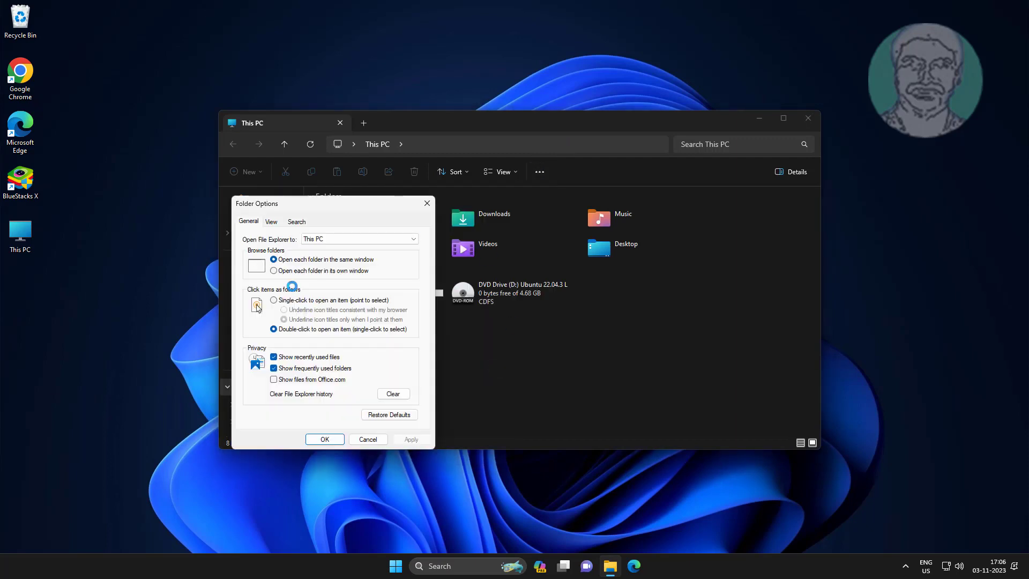
click(271, 221)
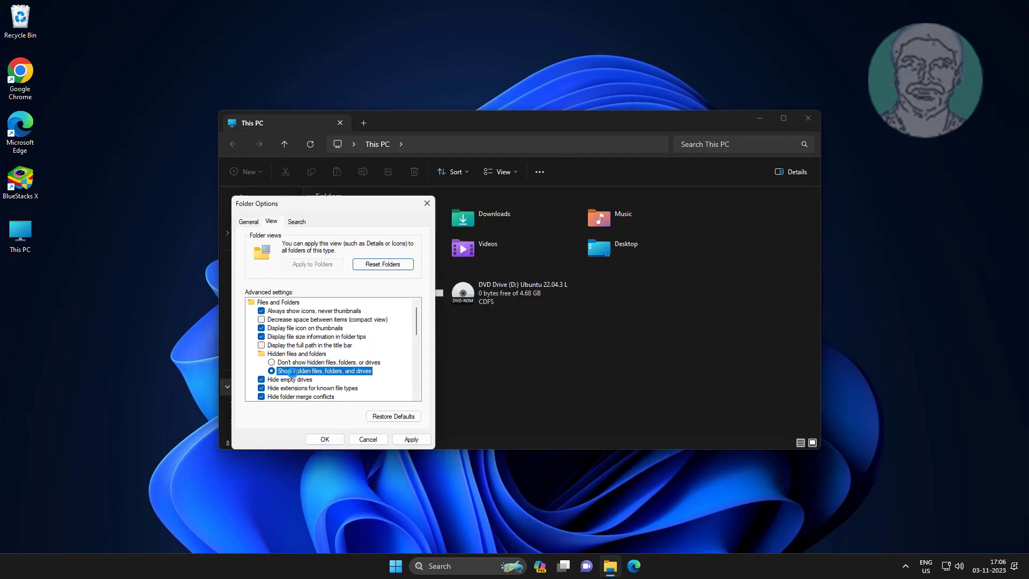
click(324, 439)
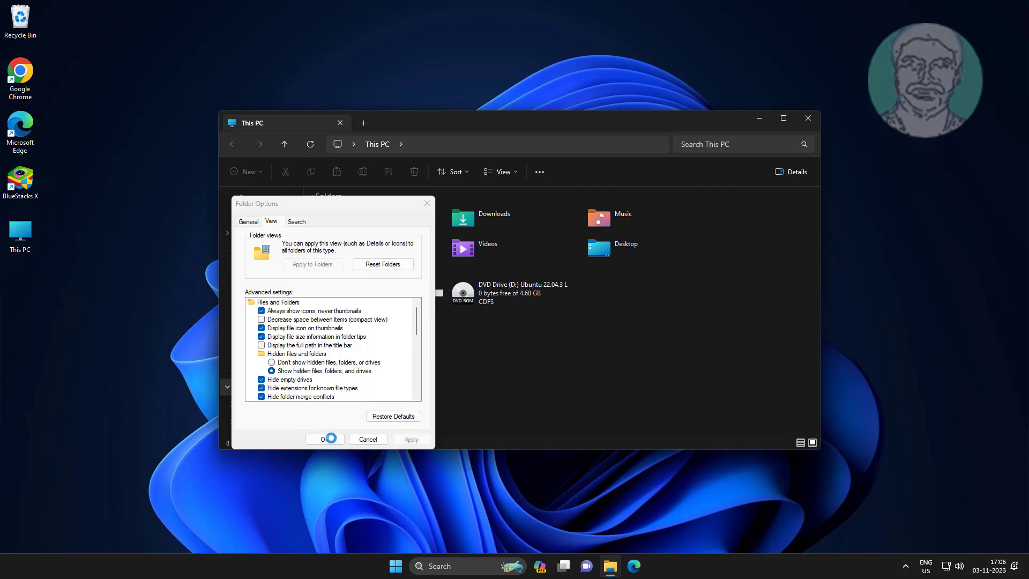
click(324, 439)
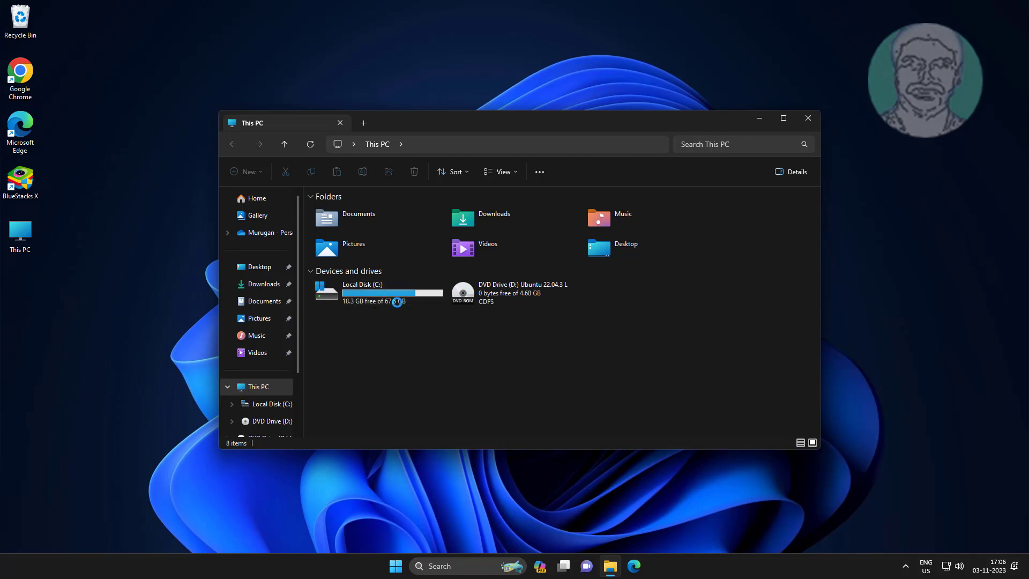
Navigate into C:\ProgramData\Microsoft\Windows
double_click(377, 291)
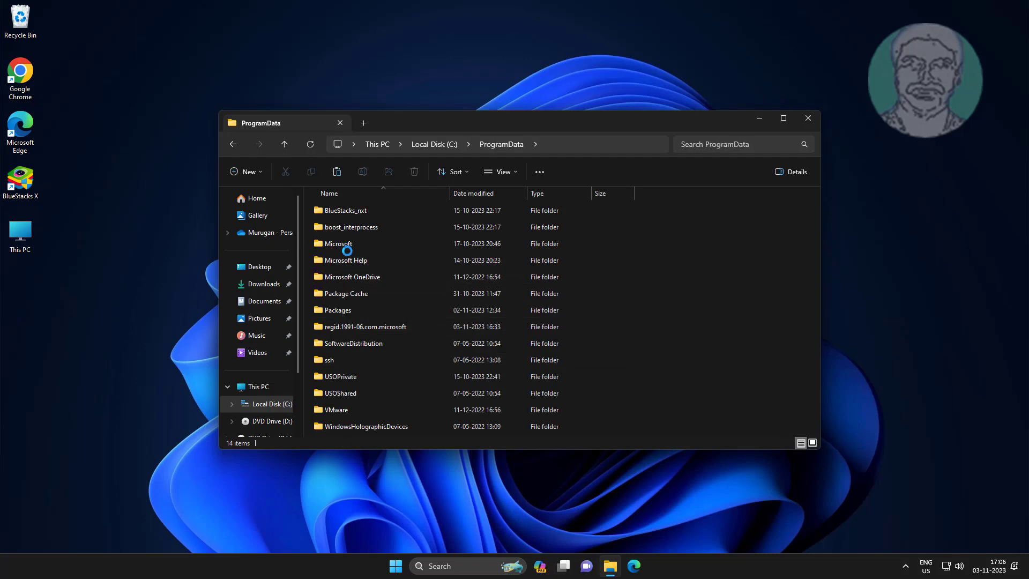
double_click(334, 244)
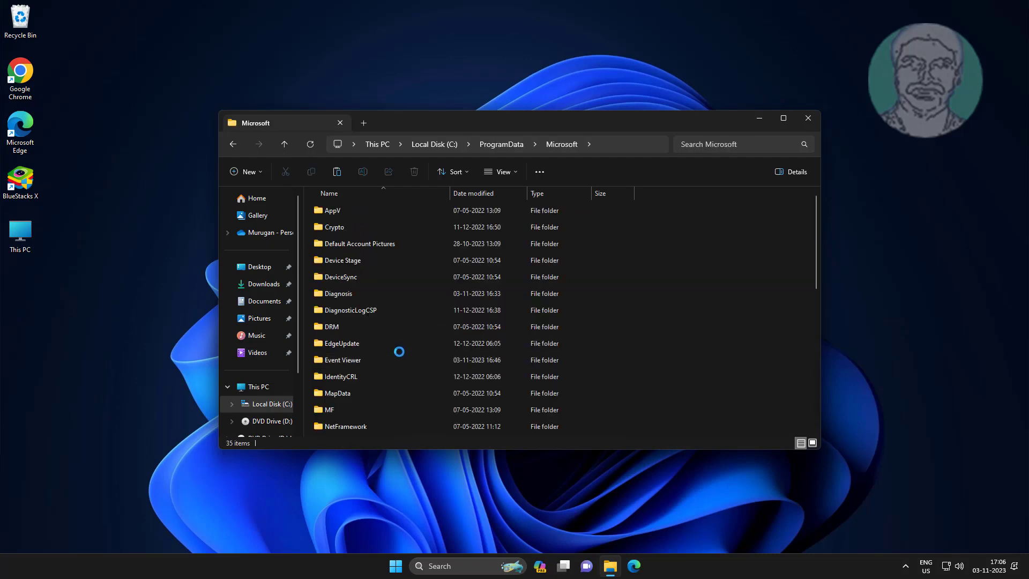
scroll(down, 3)
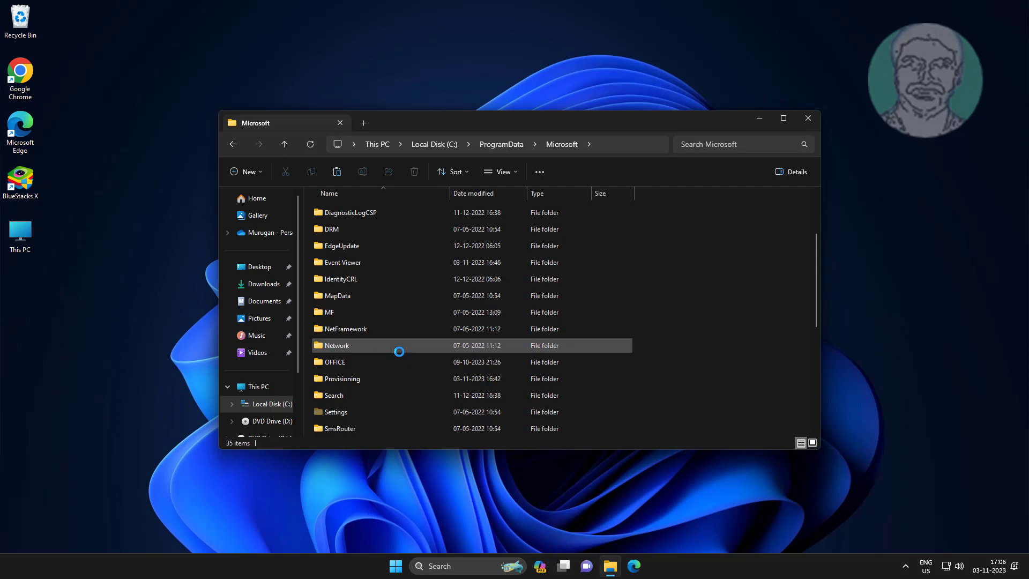
scroll(down, 3)
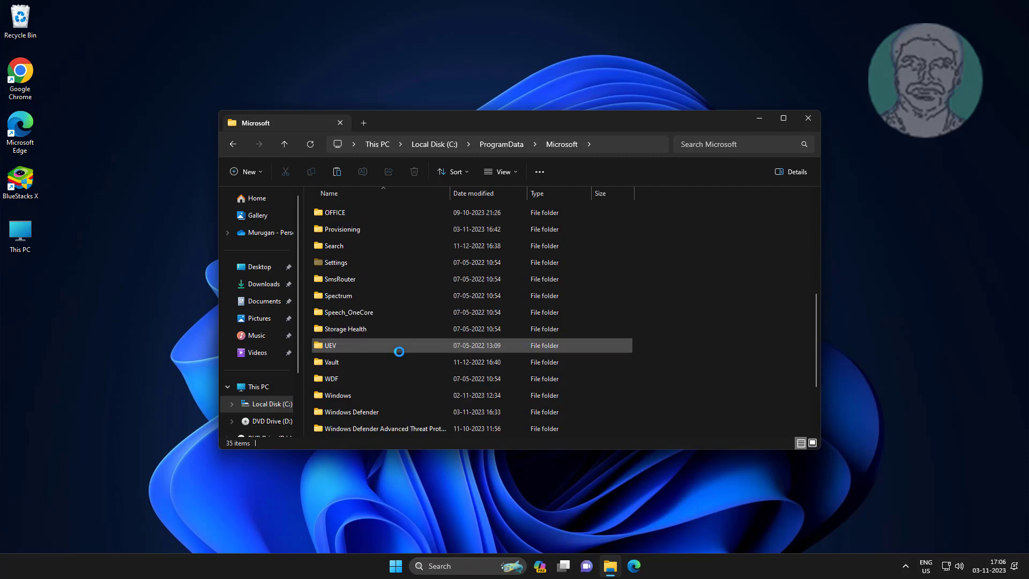
click(334, 394)
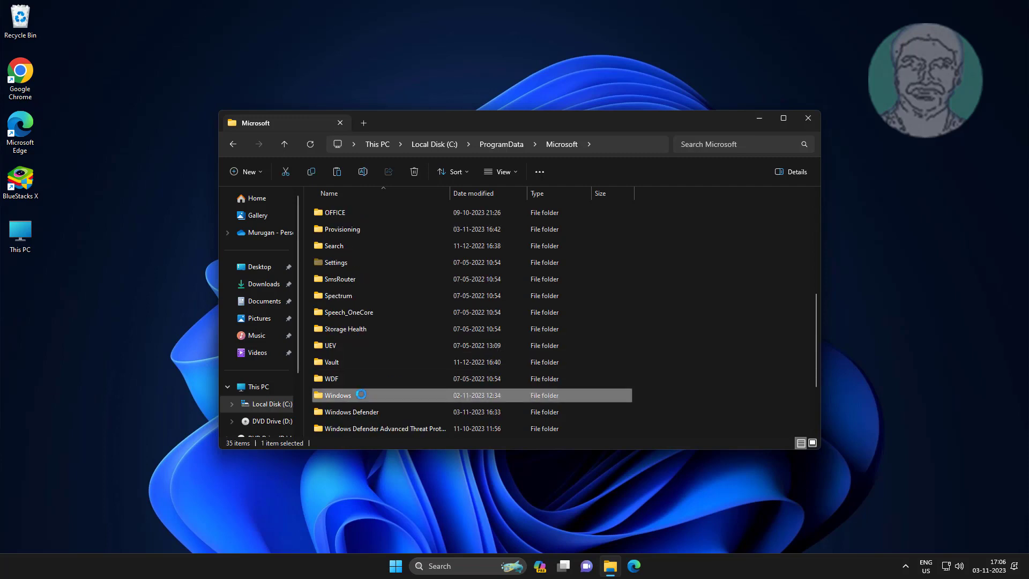
double_click(336, 394)
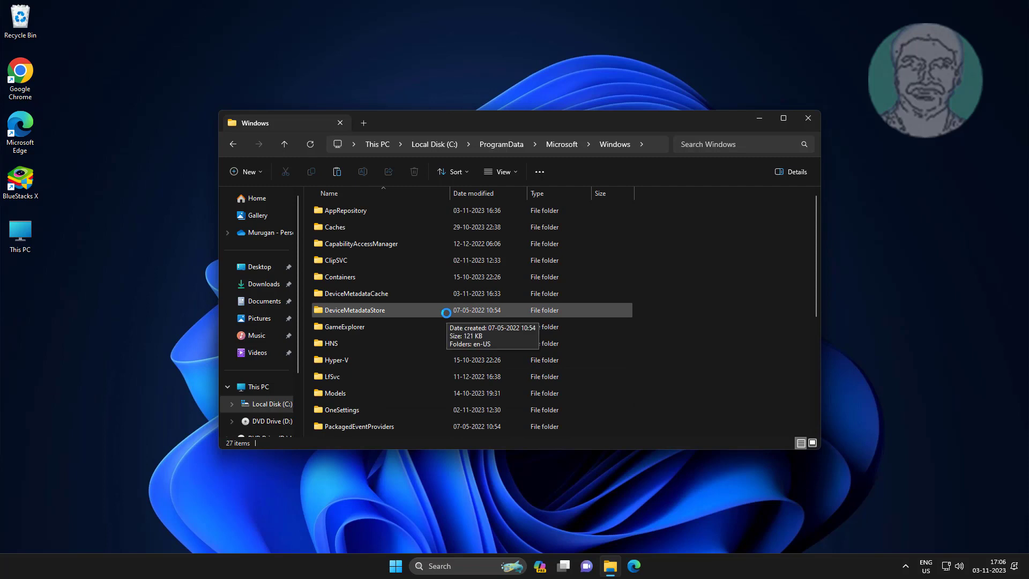
mouse_move(384, 330)
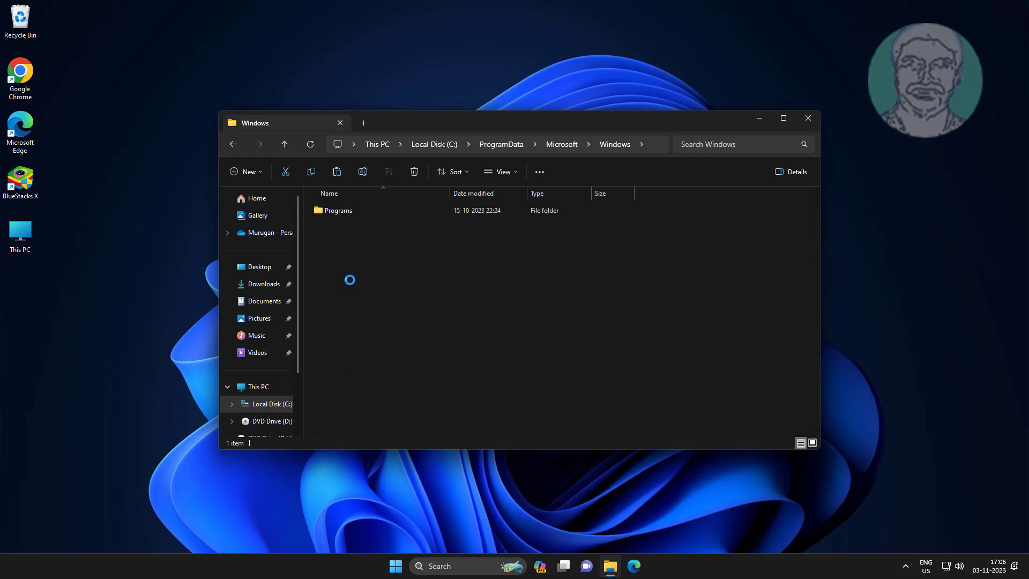
Continue through Start Menu Programs into the Windows Tools folder
double_click(337, 210)
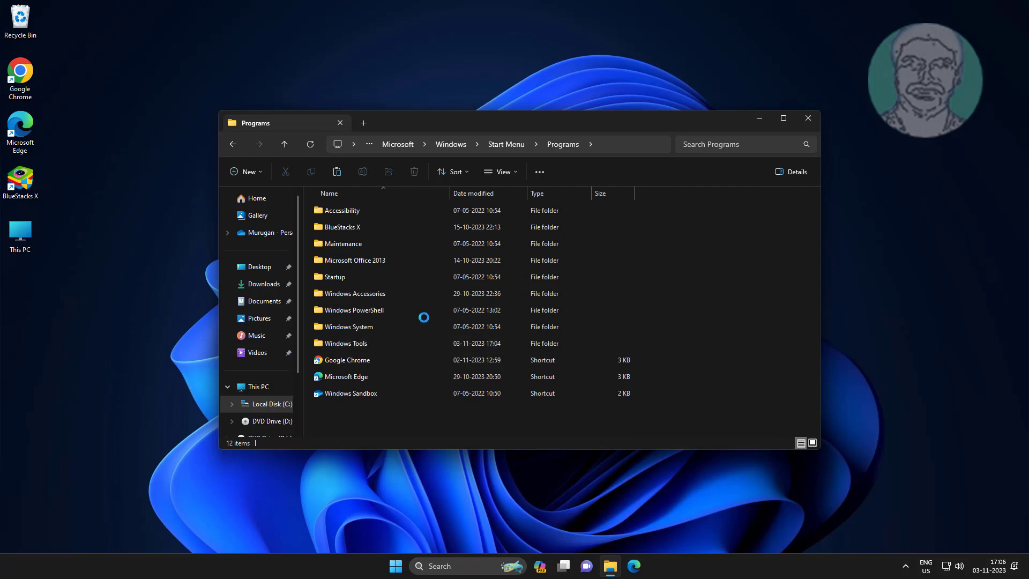
click(345, 376)
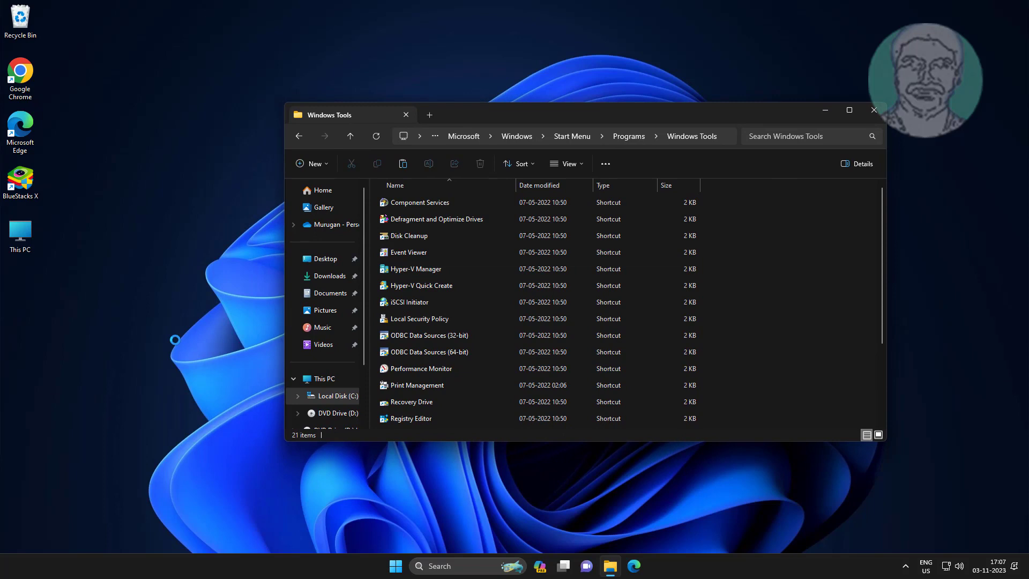
Start a new desktop shortcut targeting c:\windows\system32\compmgmt.msc and continue to naming
right_click(86, 270)
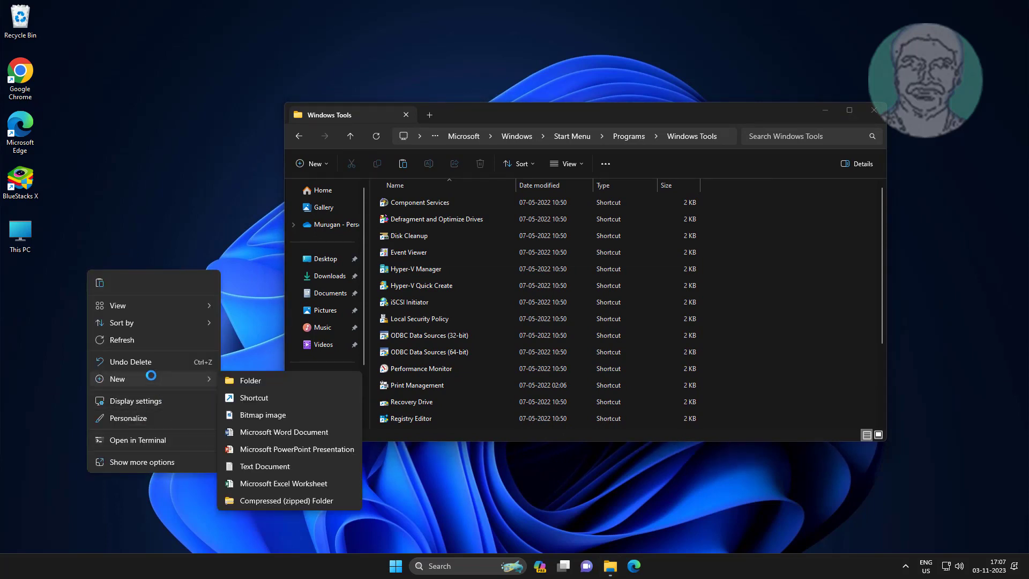
click(253, 398)
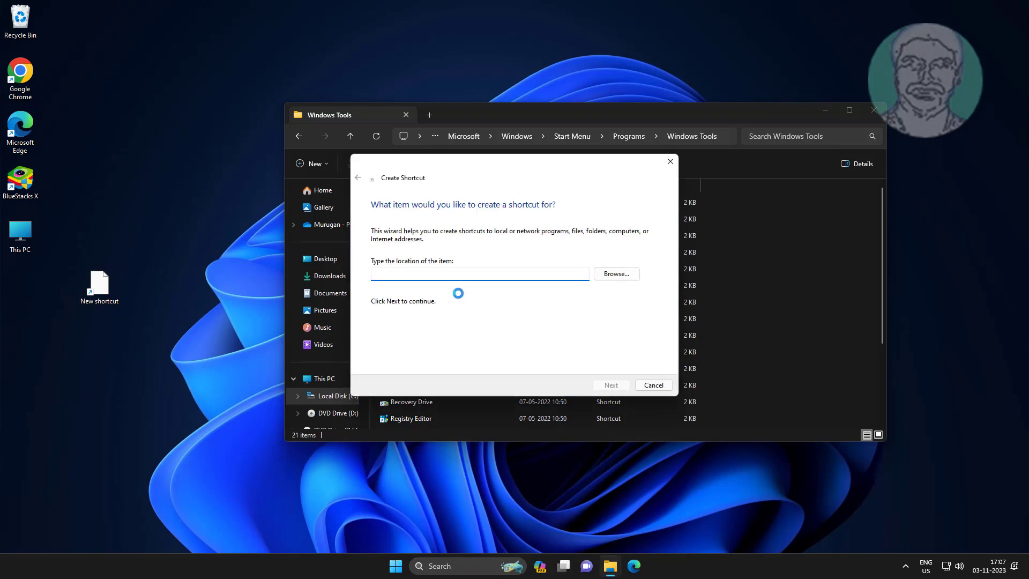
text(c:\windows)
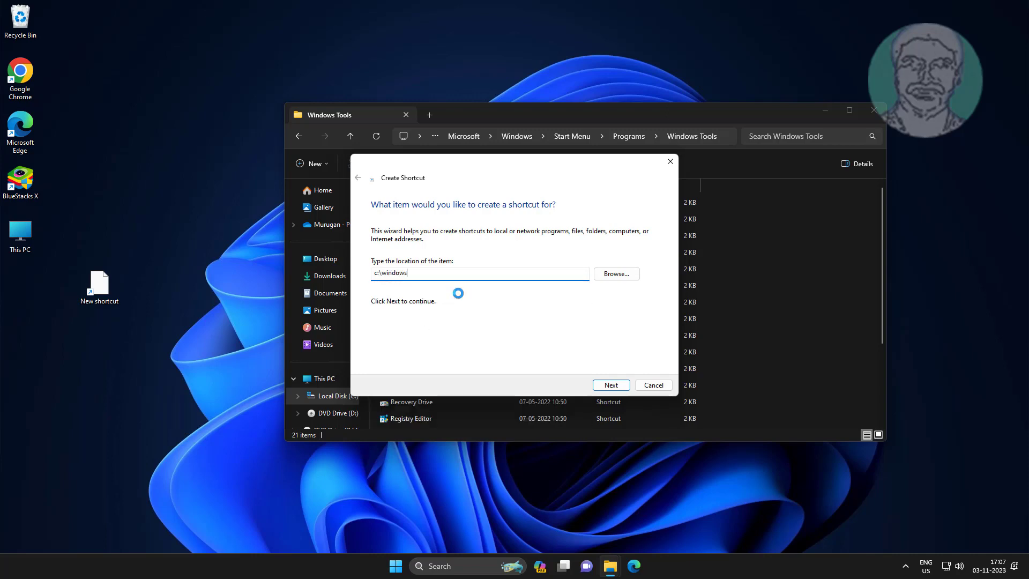
text(\system32\compmg)
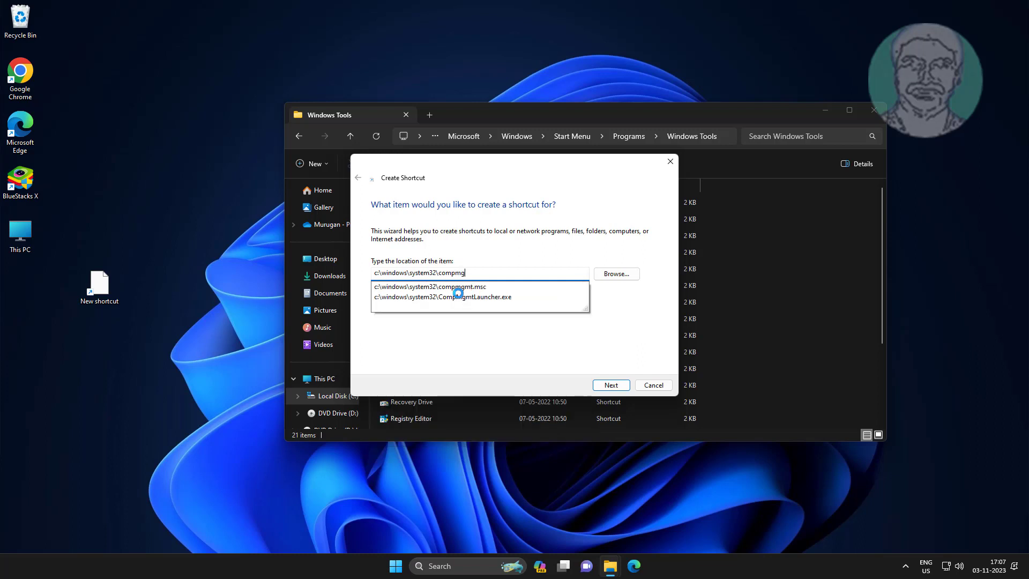
click(440, 286)
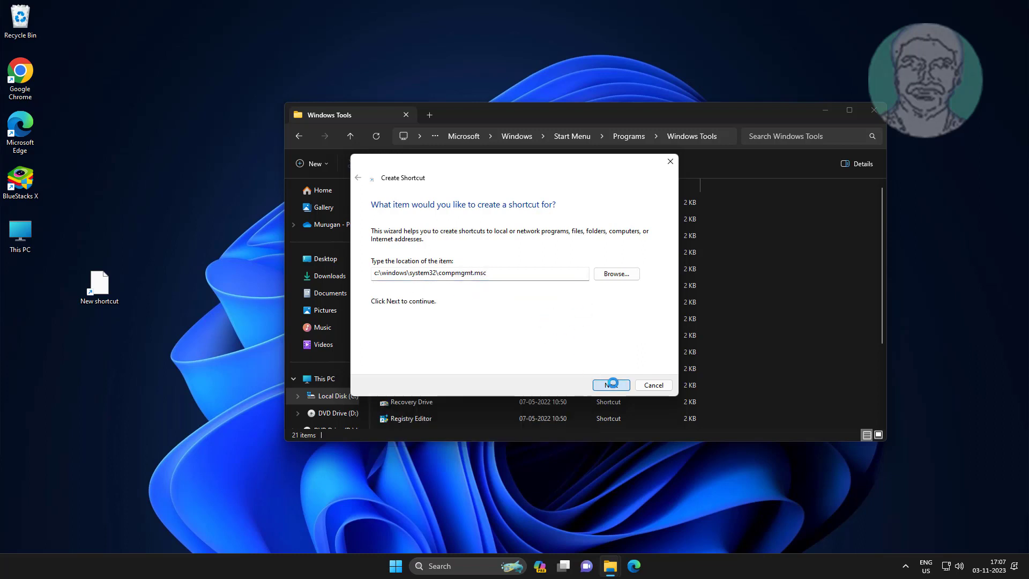
click(610, 384)
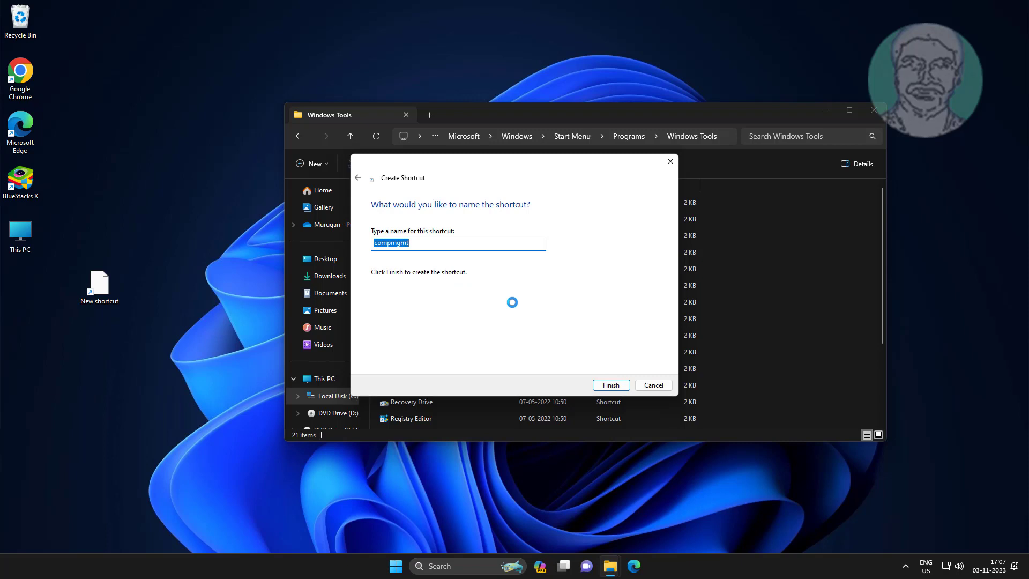
Name the shortcut 'Computer Management' and finish the wizard
text(Com)
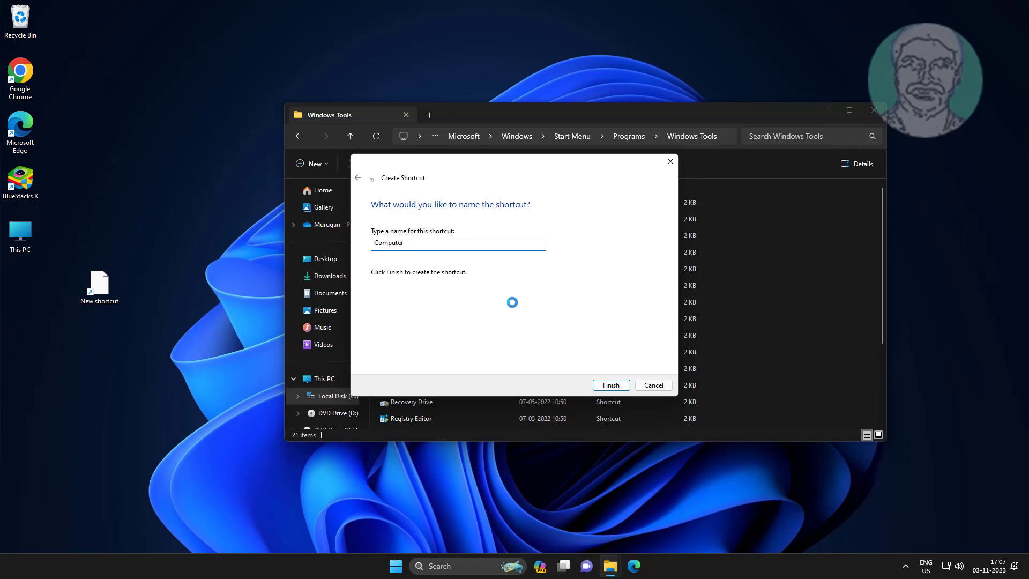
text(Management)
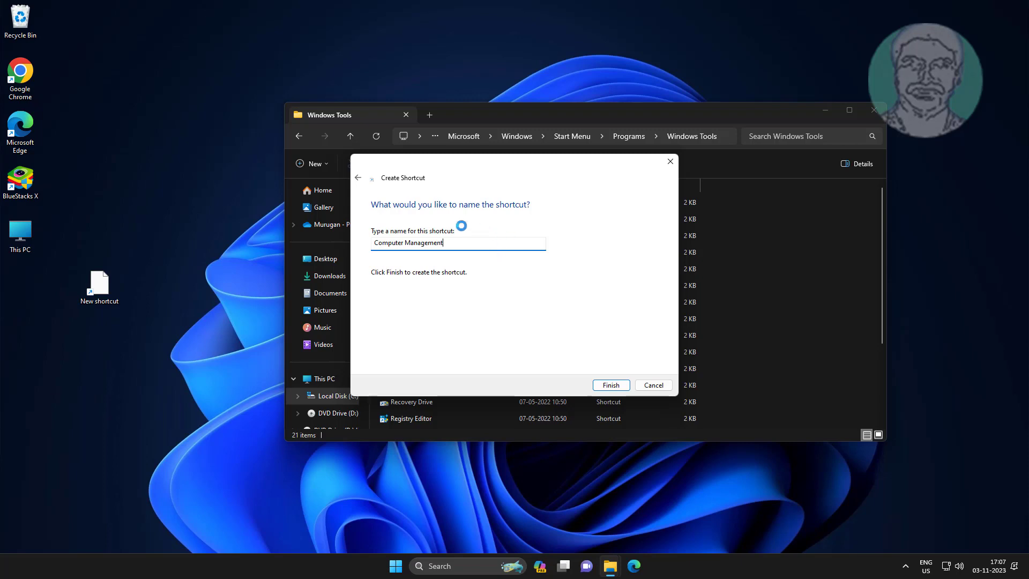
click(611, 385)
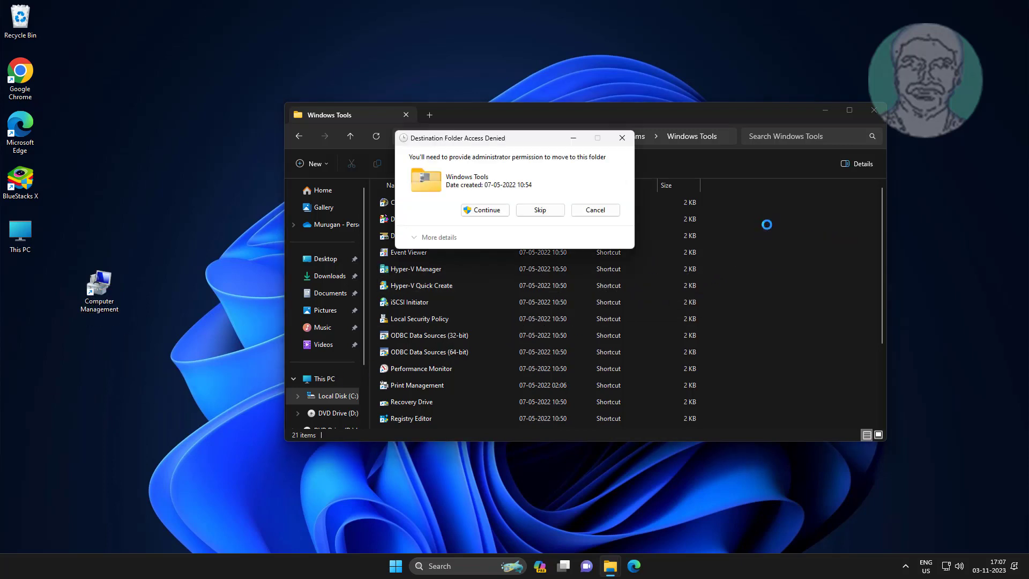
Grant admin permission to move the shortcut into Windows Tools, close the folder, and bring up This PC's actions
click(484, 210)
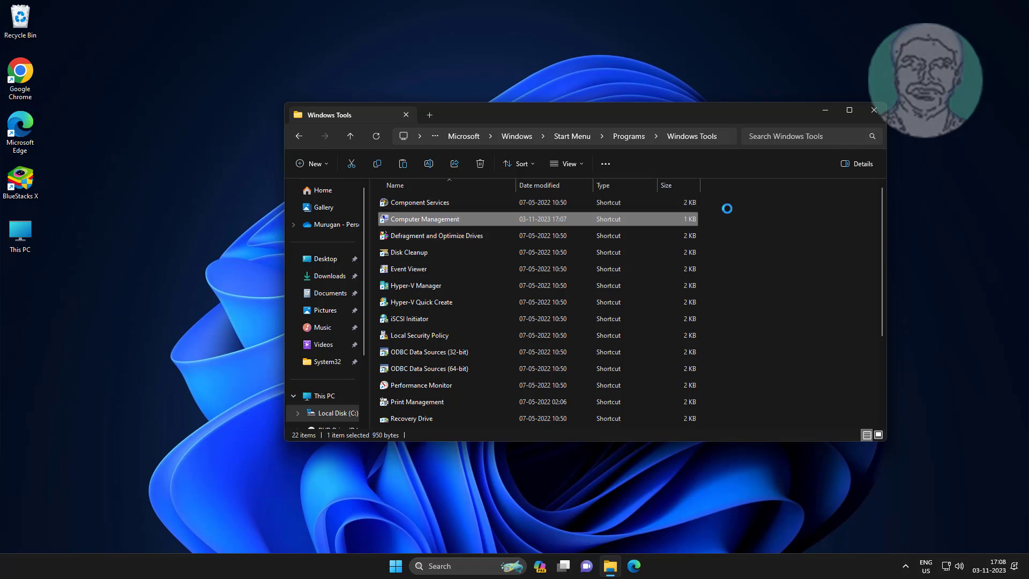
click(874, 110)
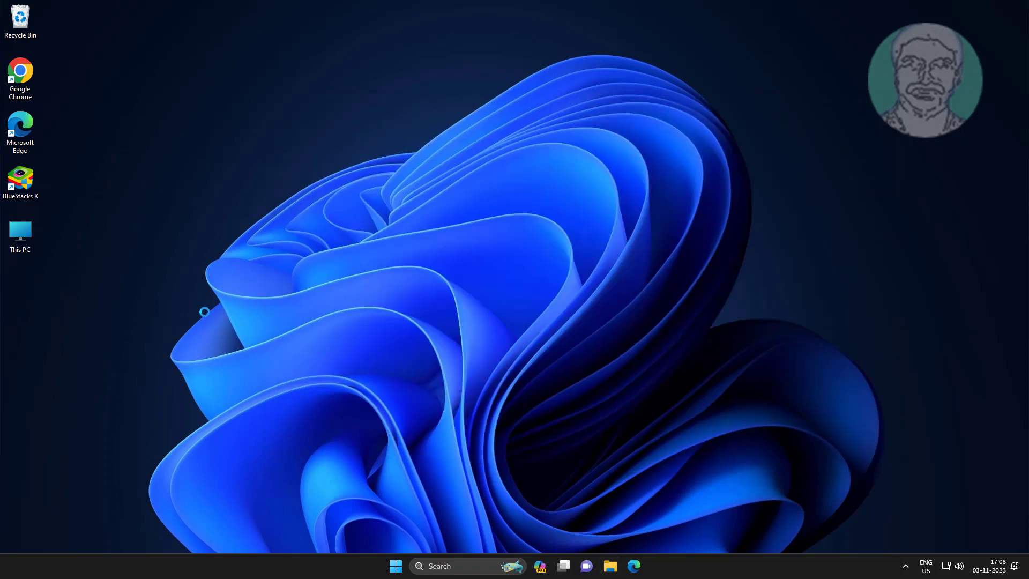
right_click(20, 233)
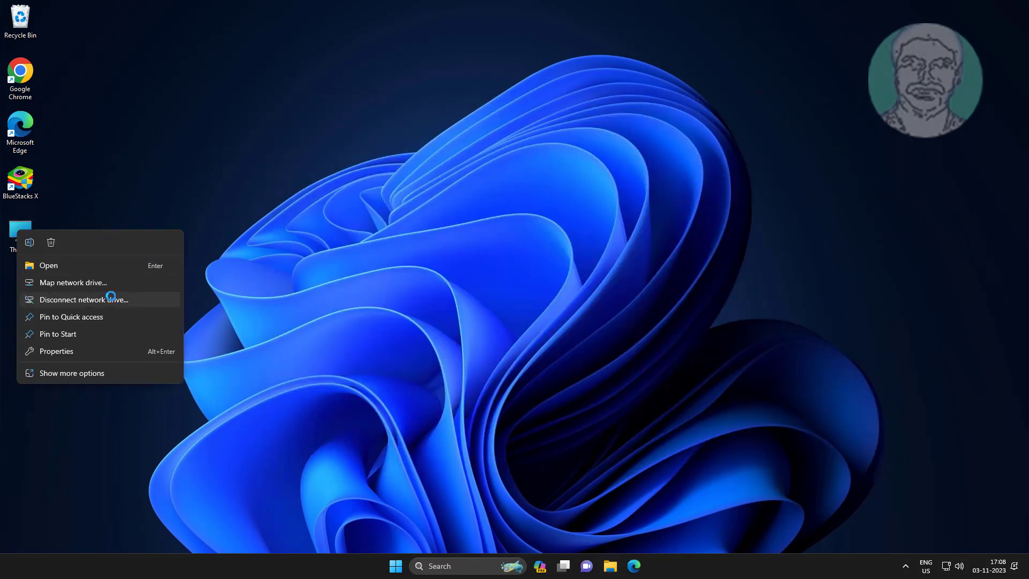
mouse_move(75, 370)
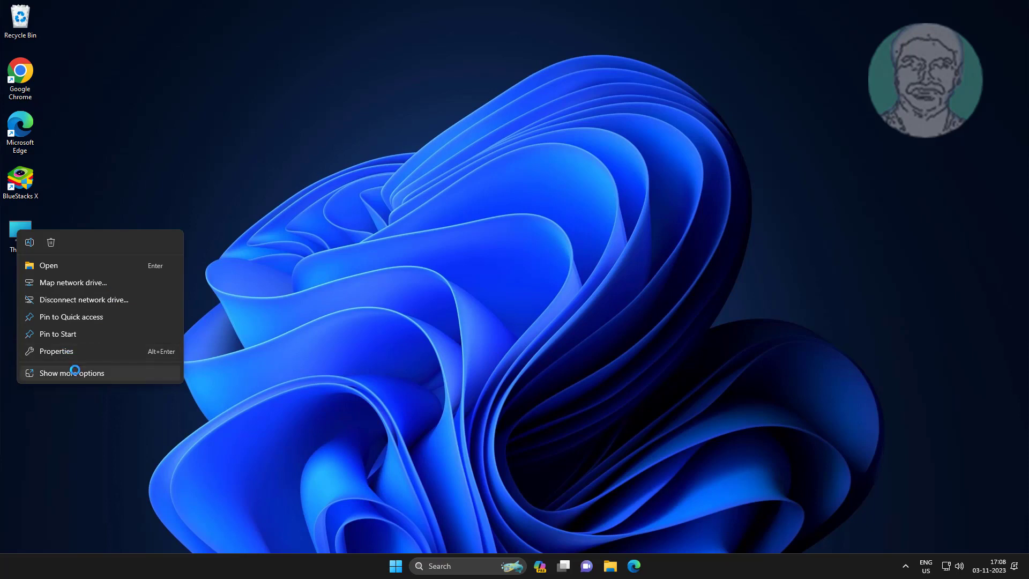